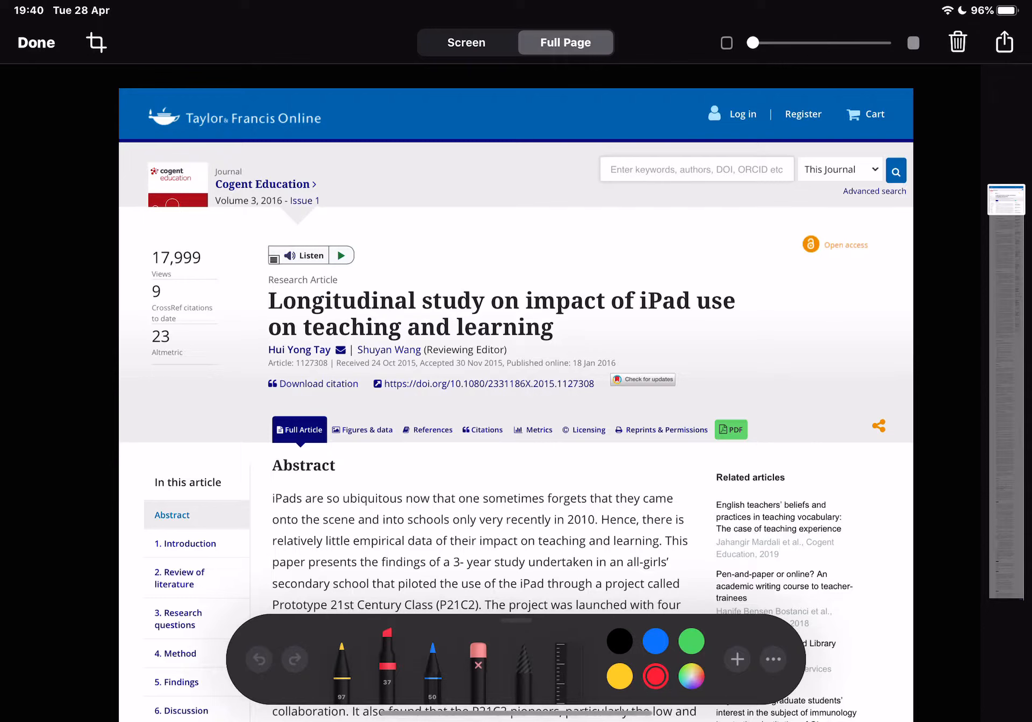
Highlight the Abstract's first two lines in pink, then move further down the page
left_click_drag(272, 492, 363, 492)
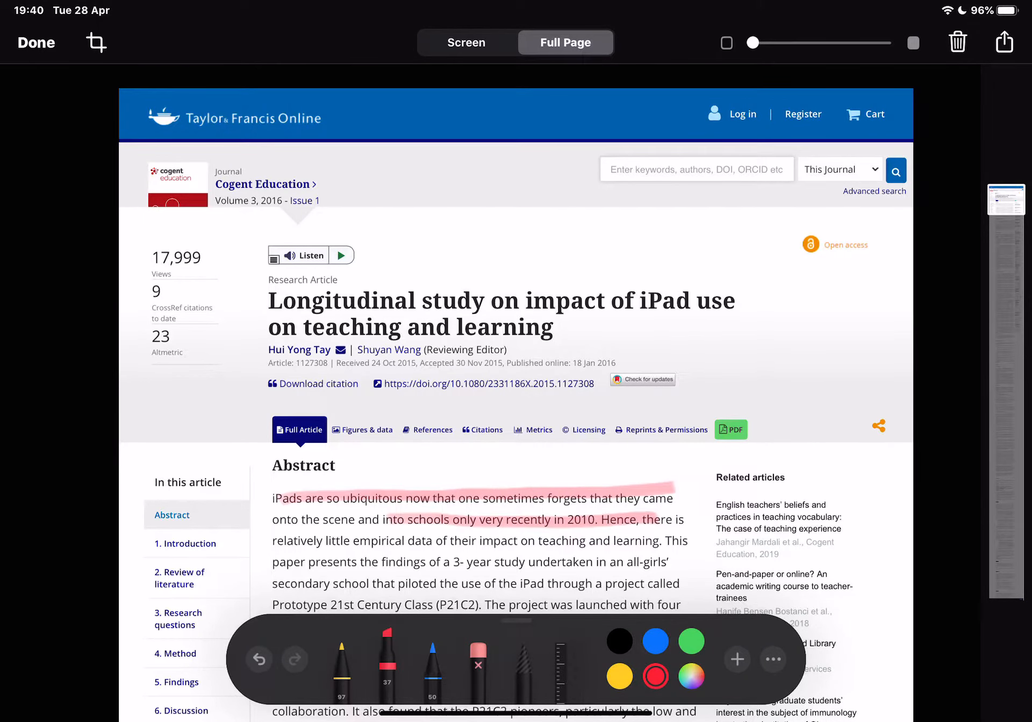
scroll("down", 3)
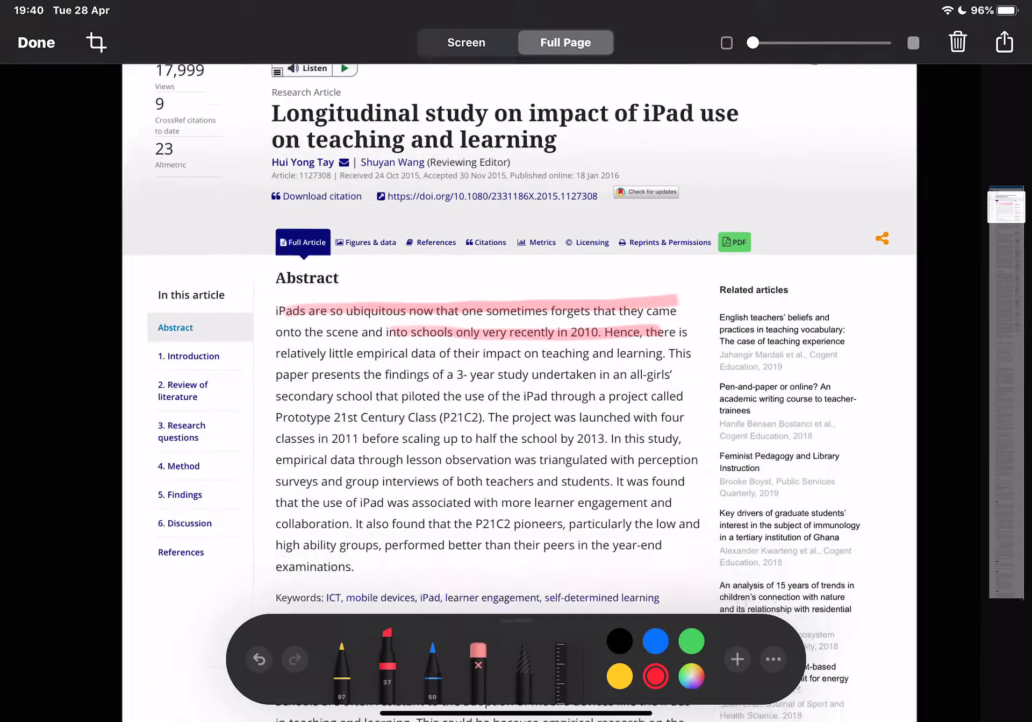
scroll("down", 3)
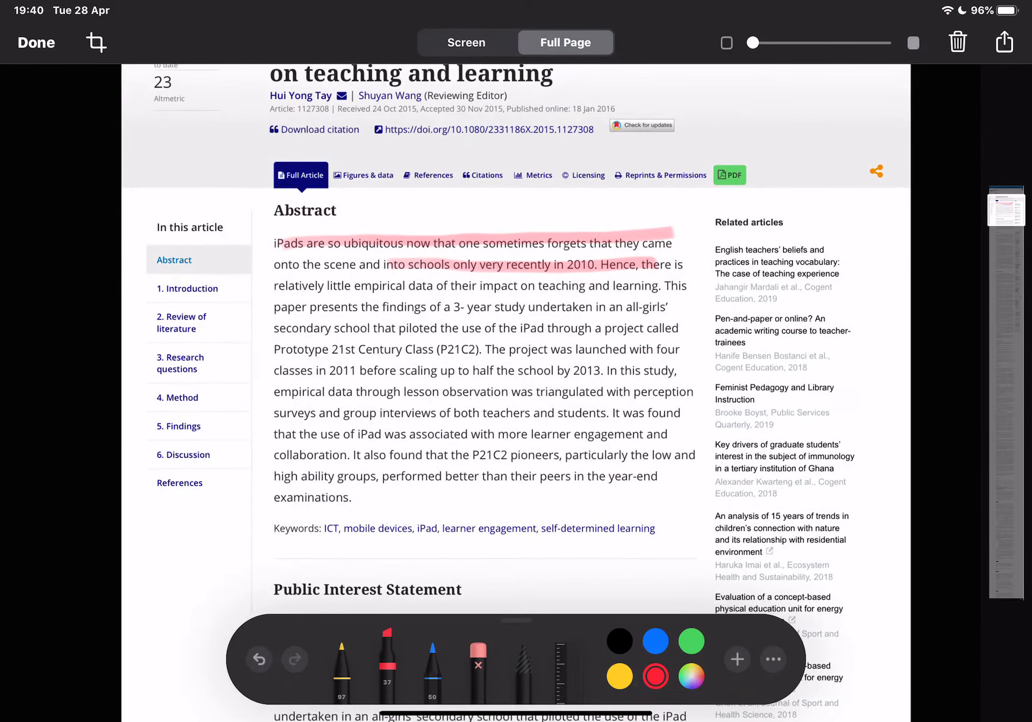
Finish the markup with Done and bring Notes into Split View beside the article
left_click(34, 41)
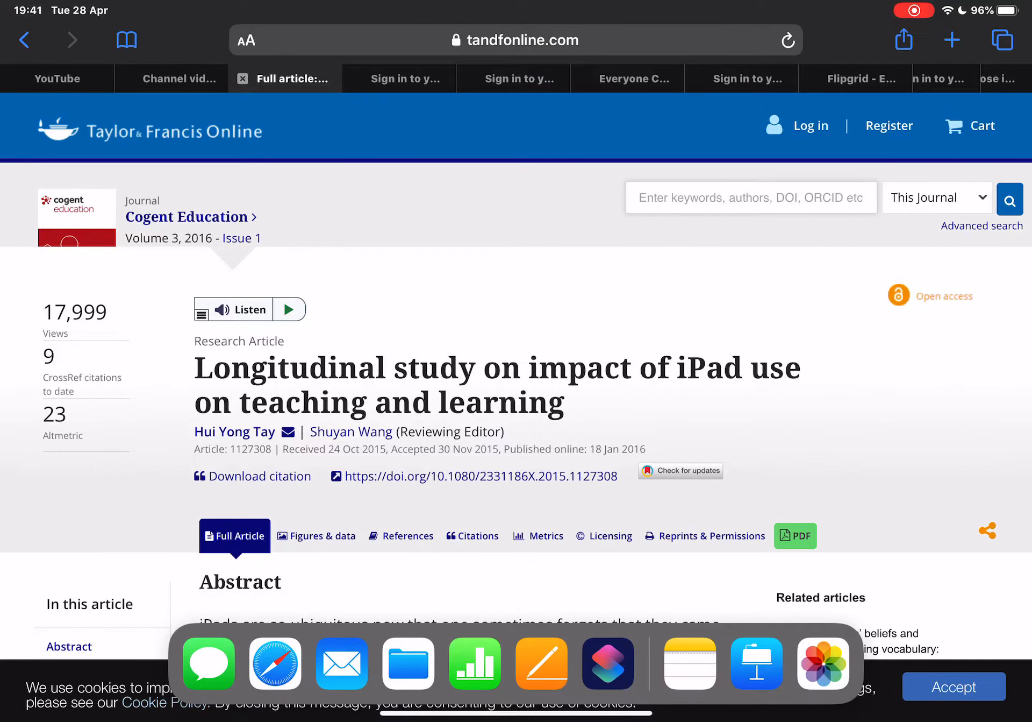
left_click(690, 663)
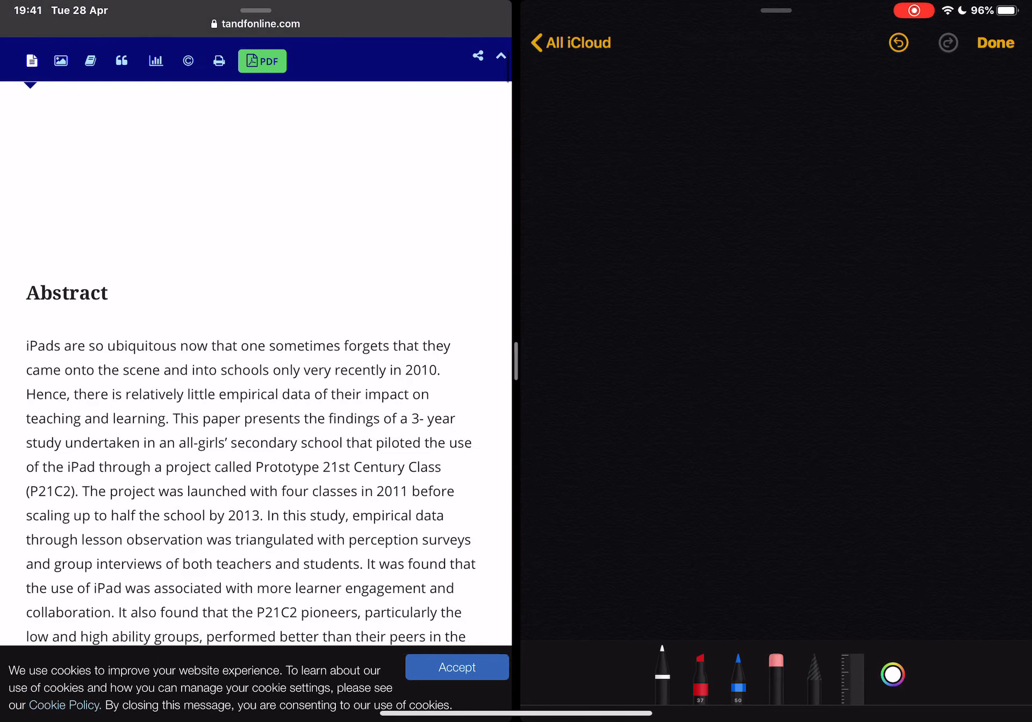
Handwrite the words 'Notes here' on the blank Notes page with Apple Pencil
scroll("down", 3)
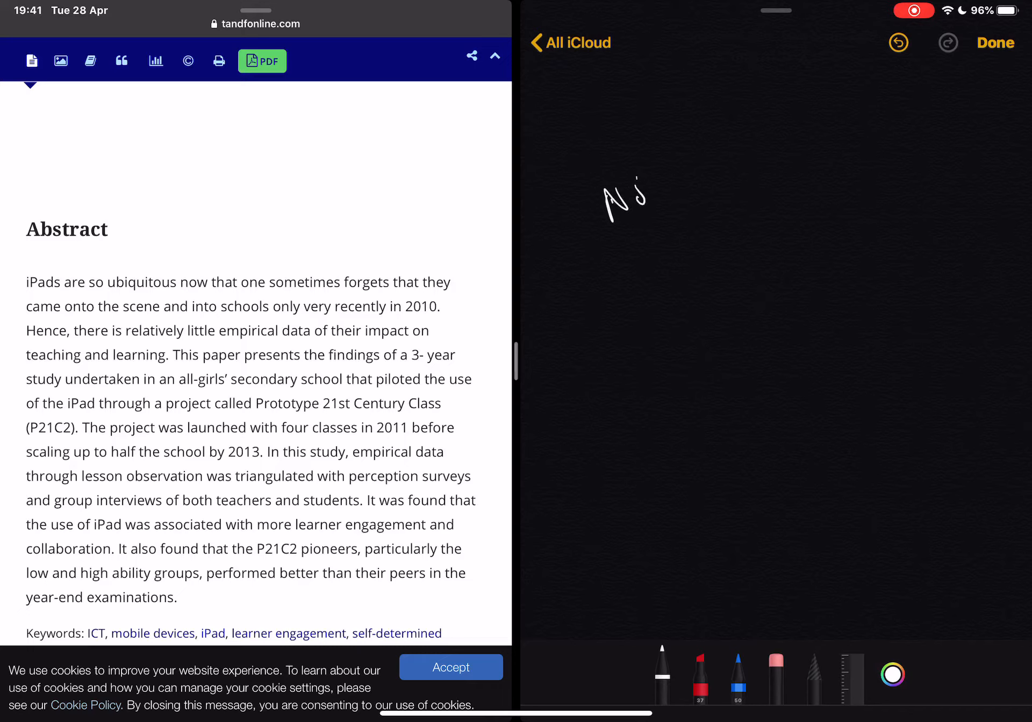
left_click_drag(605, 198, 776, 158)
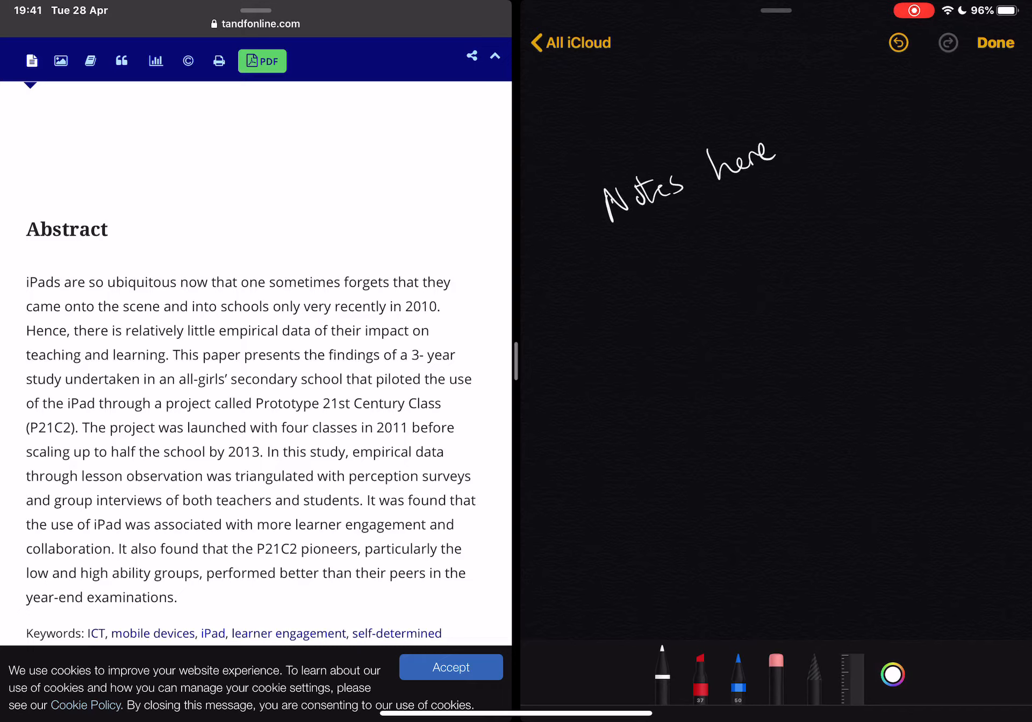